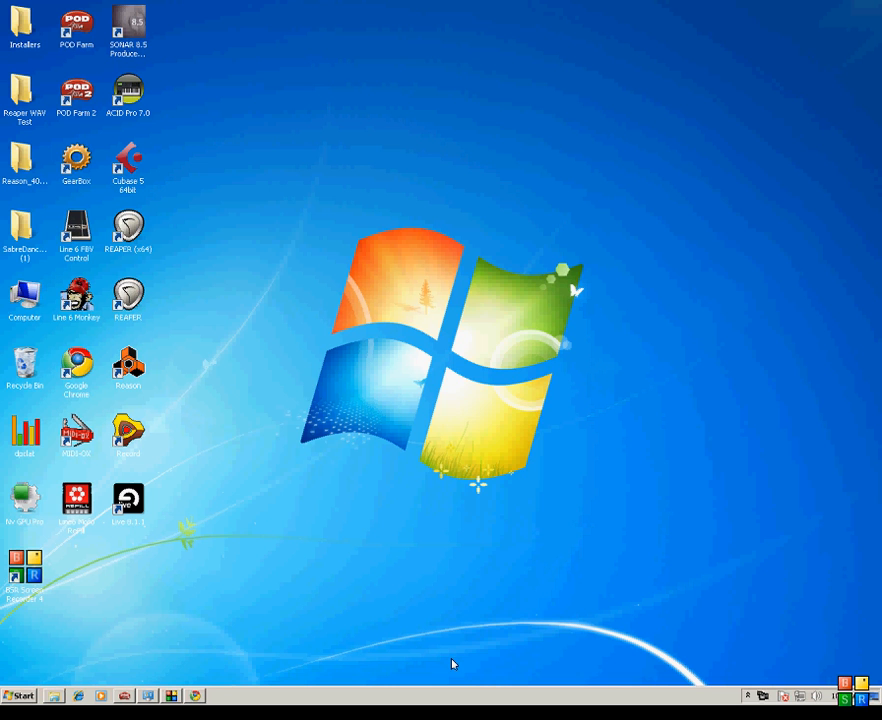
{"action": "mouse_move", "coordinate": [444, 652]}
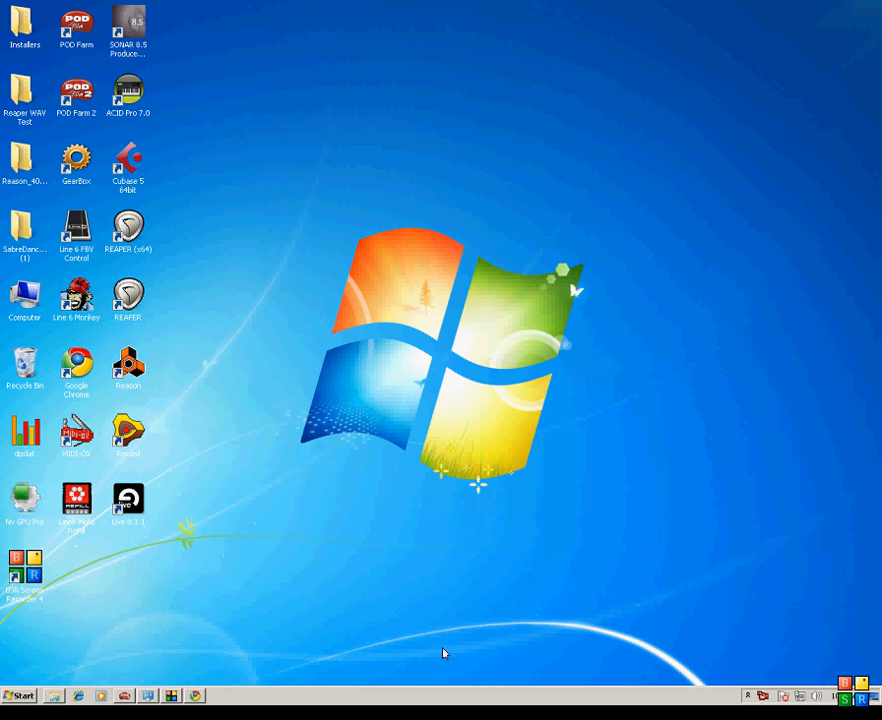
{"action": "mouse_move", "coordinate": [296, 388]}
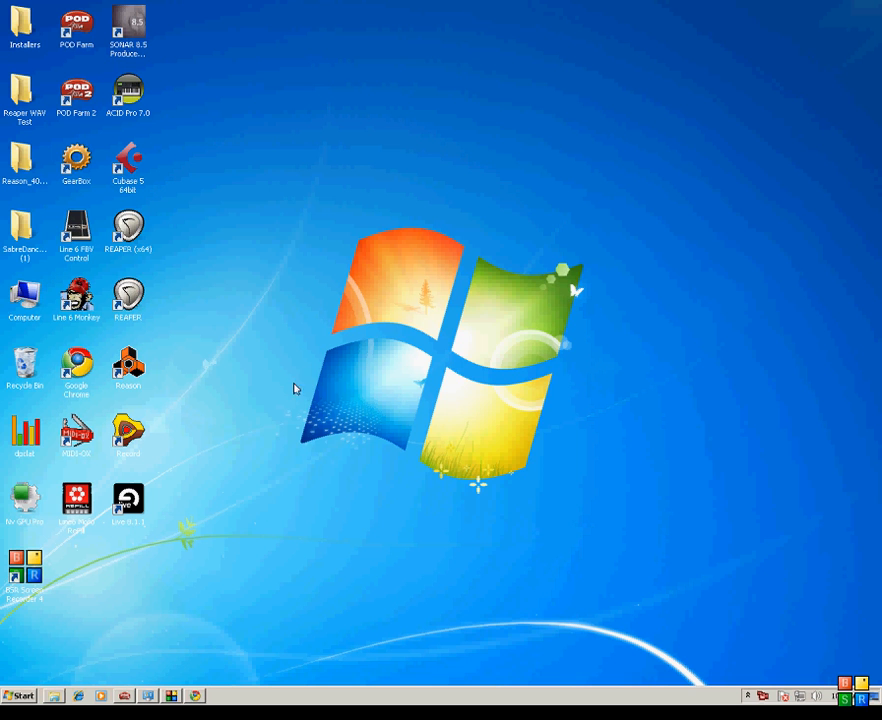
{"action": "mouse_move", "coordinate": [144, 20]}
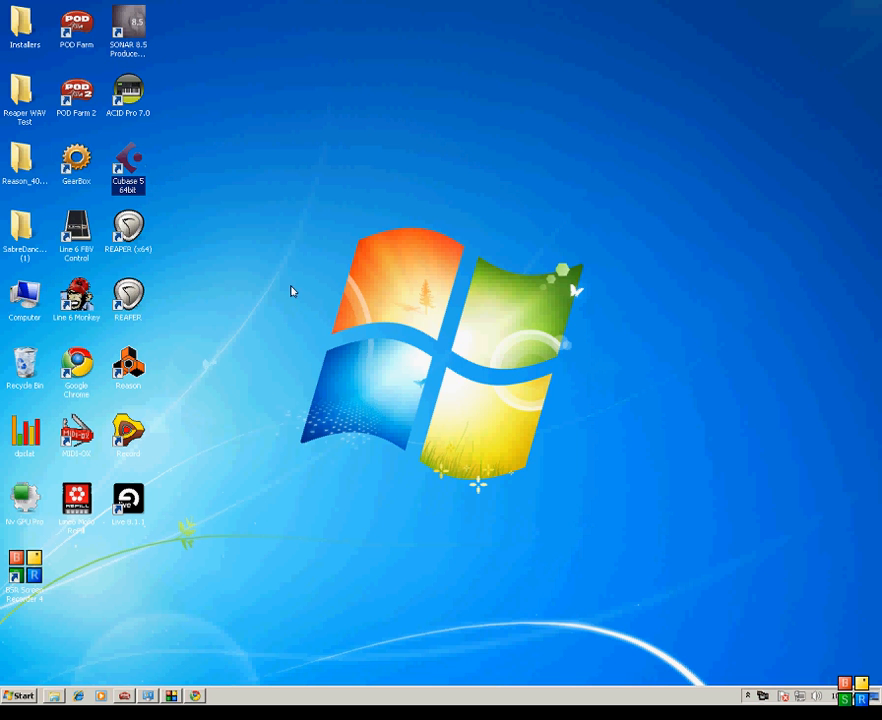
- Launch Cubase 5 and create a new empty untitled project from the Project Assistant
{"action": "double_click", "coordinate": [128, 160]}
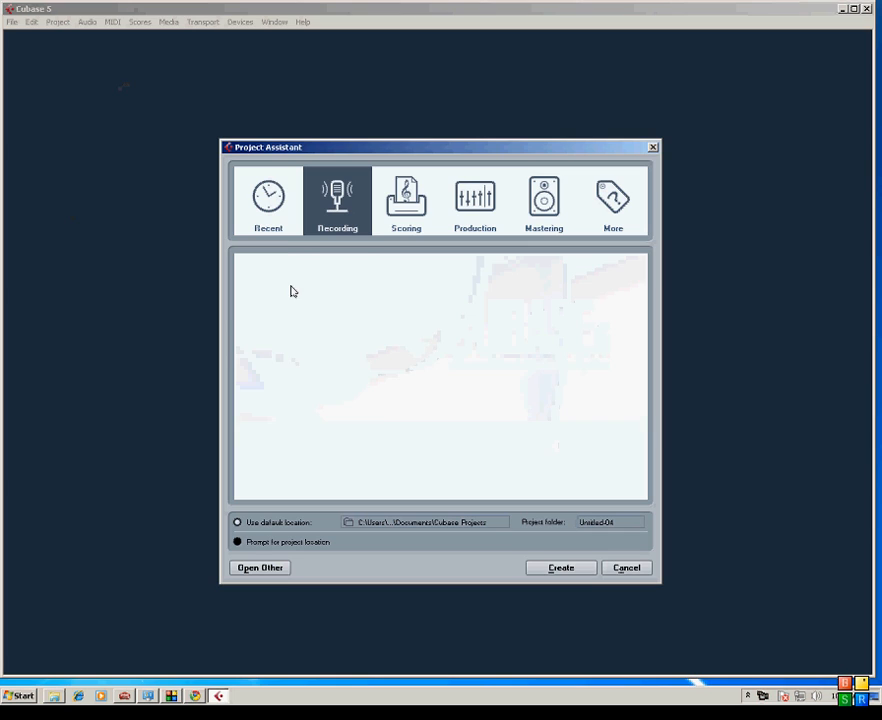
{"action": "left_click", "coordinate": [336, 200]}
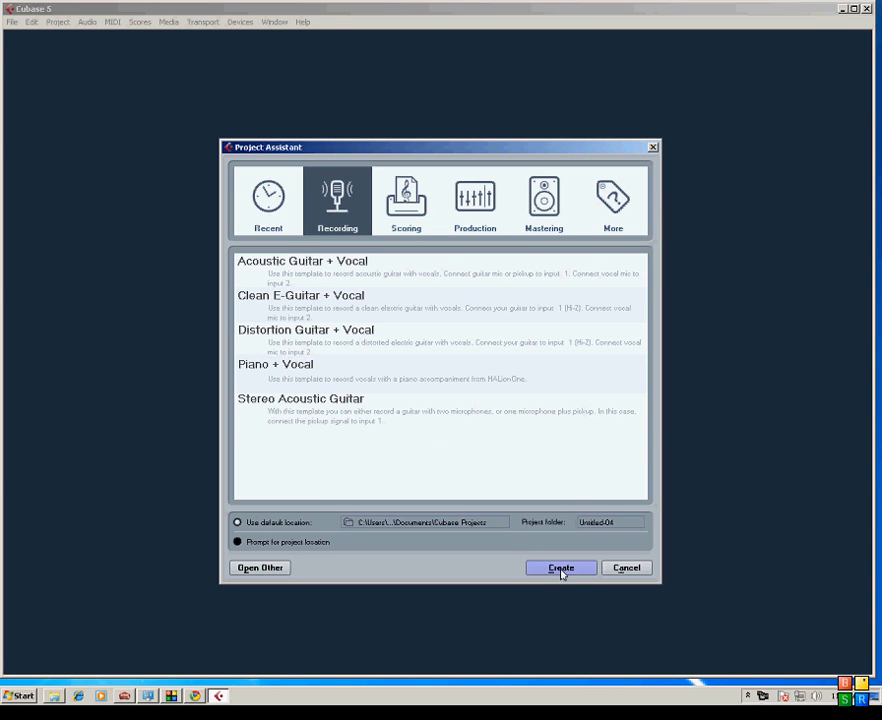
{"action": "left_click", "coordinate": [560, 568]}
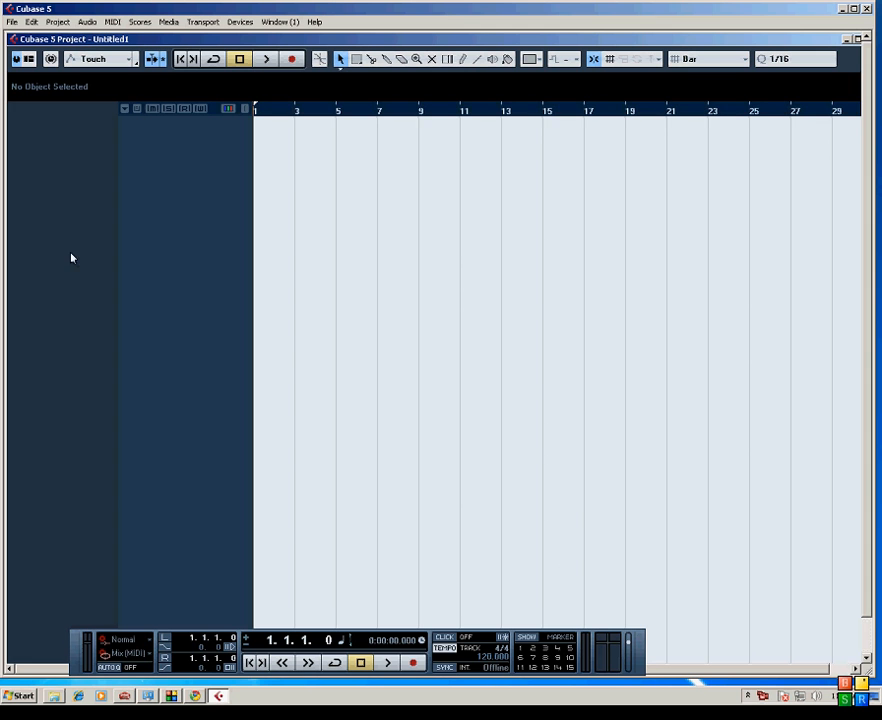
{"action": "mouse_move", "coordinate": [160, 324]}
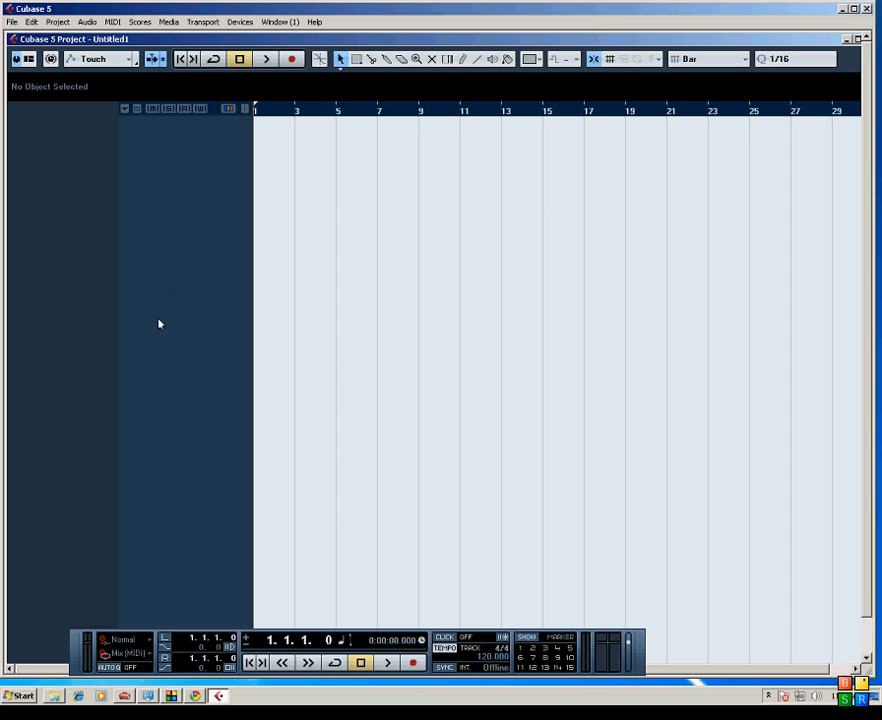
{"action": "mouse_move", "coordinate": [118, 272]}
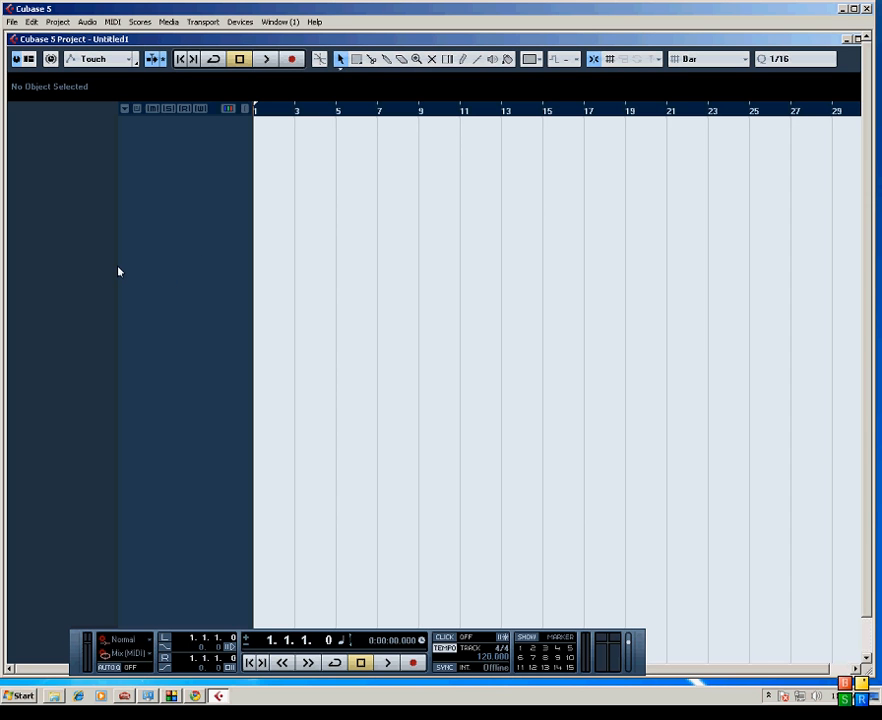
- Bring up Device Setup from the Devices menu, showing the VST Audio System page
{"action": "left_click", "coordinate": [240, 20]}
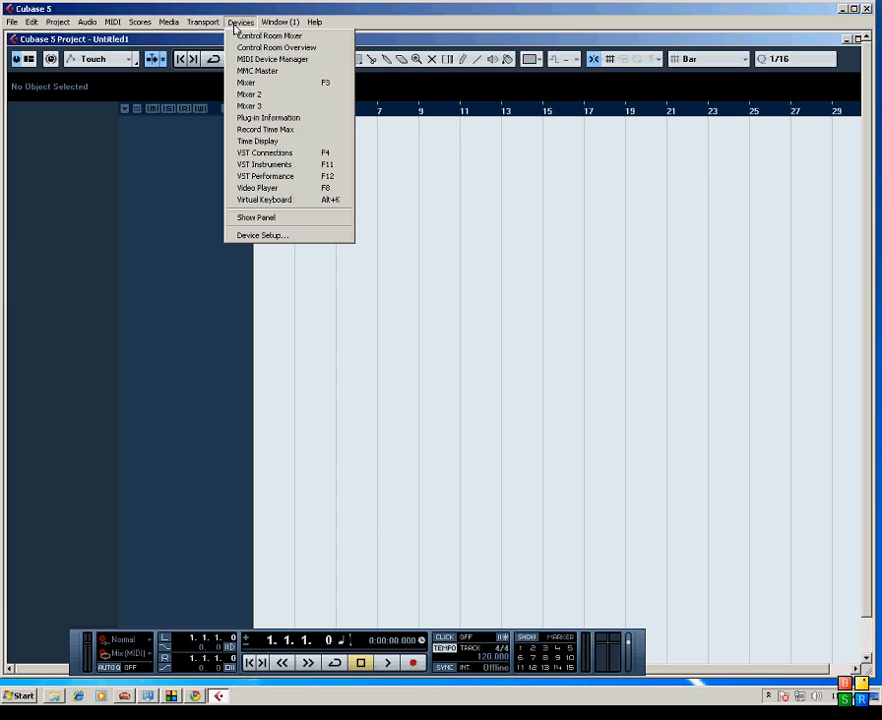
{"action": "left_click", "coordinate": [260, 236]}
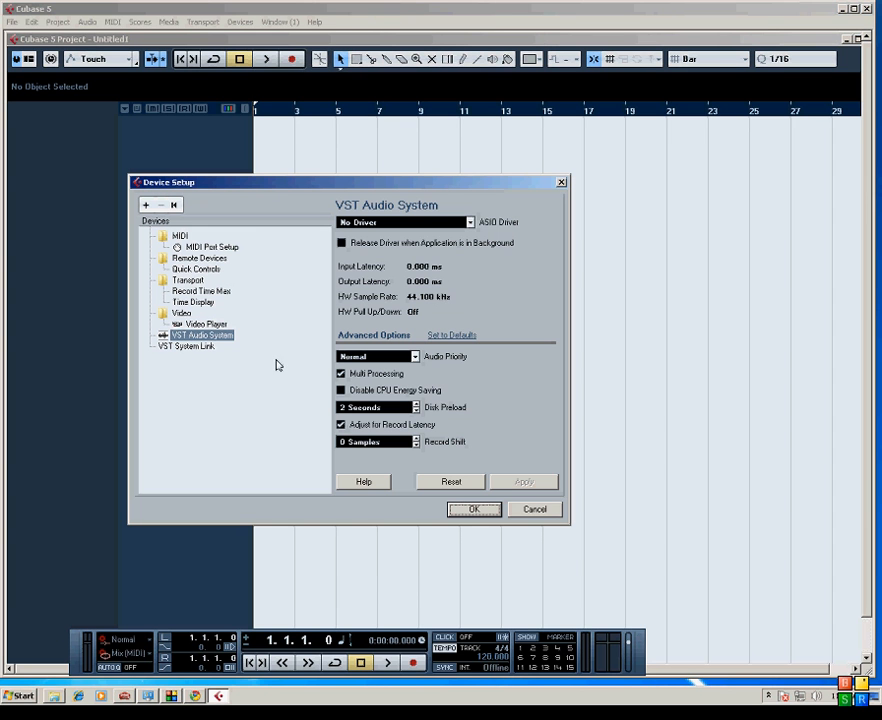
{"action": "mouse_move", "coordinate": [212, 280]}
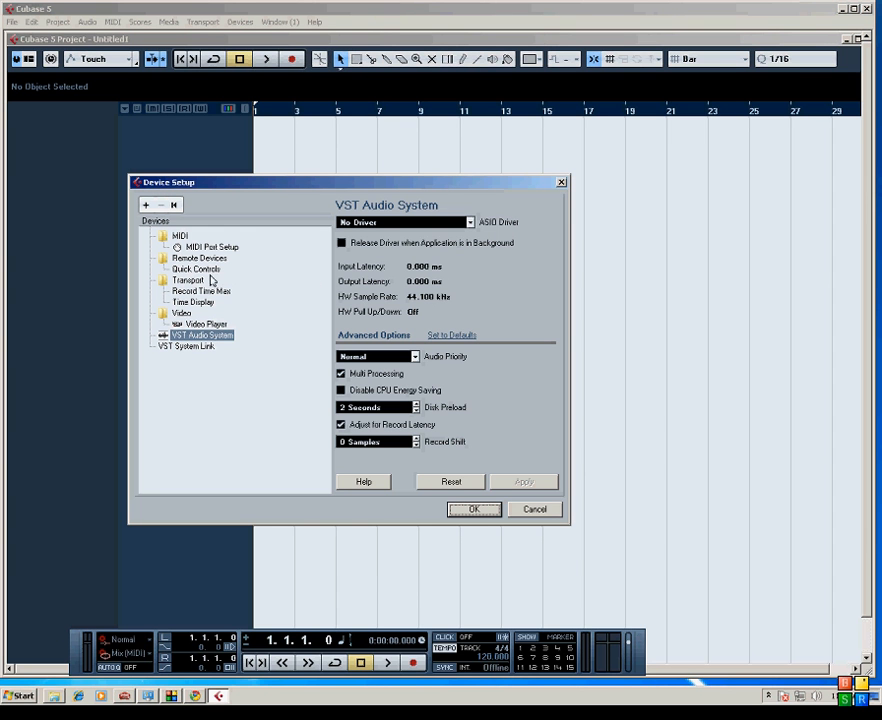
{"action": "mouse_move", "coordinate": [210, 304]}
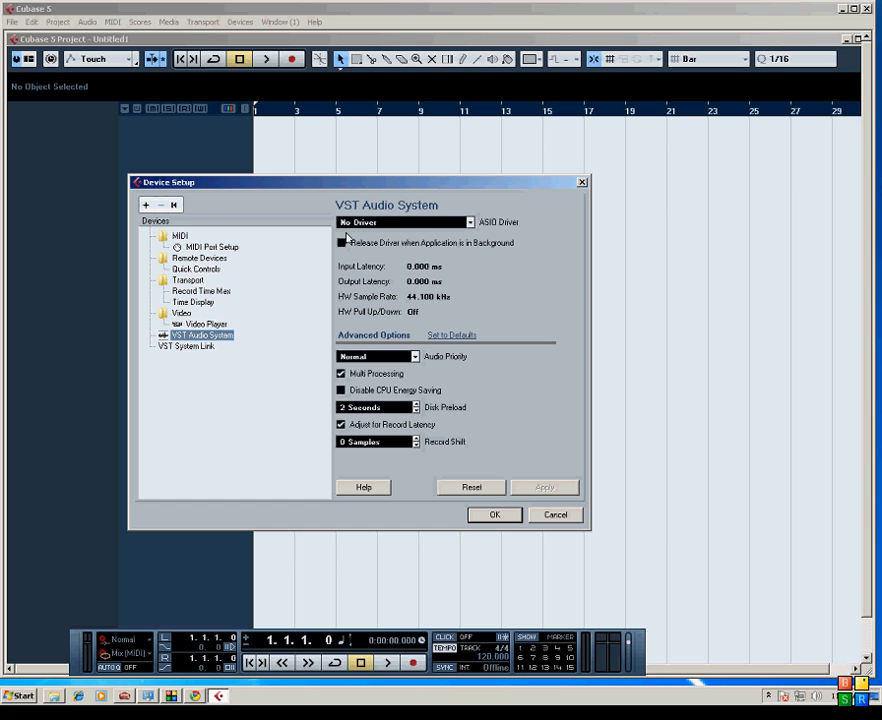
{"action": "mouse_move", "coordinate": [380, 350]}
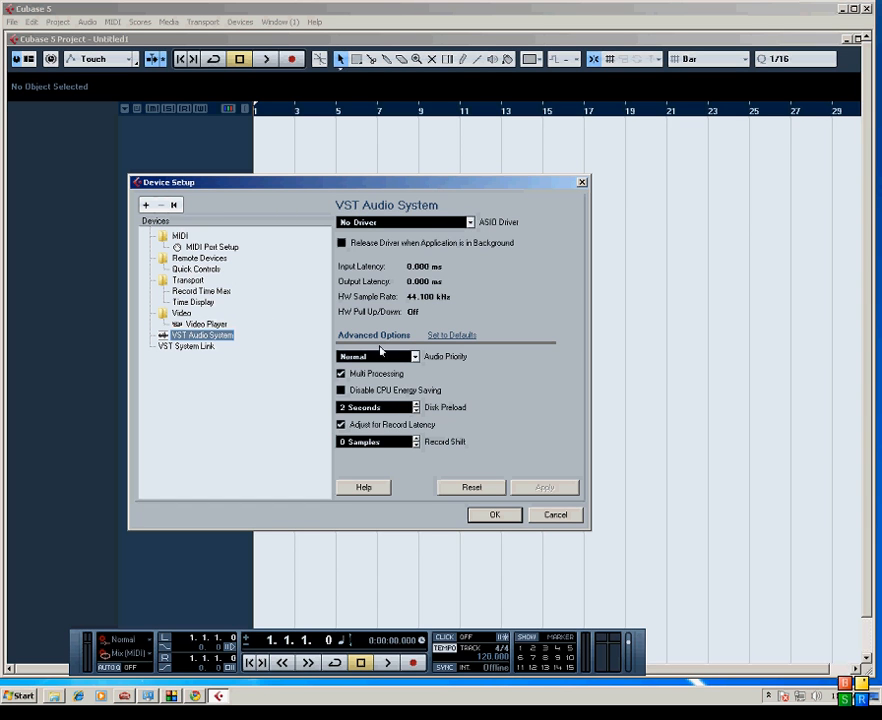
{"action": "mouse_move", "coordinate": [372, 232]}
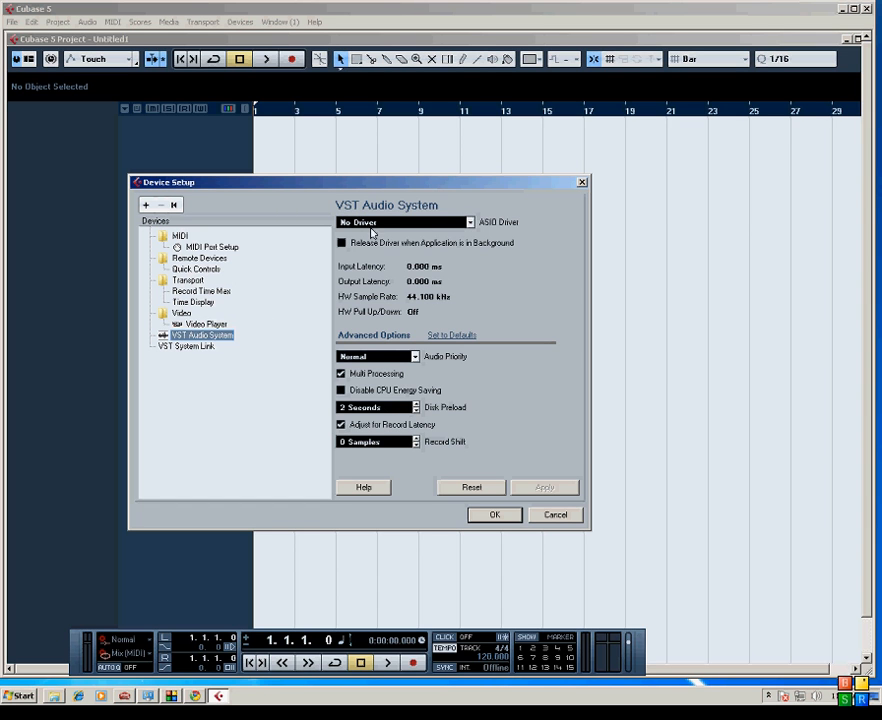
{"action": "mouse_move", "coordinate": [470, 224]}
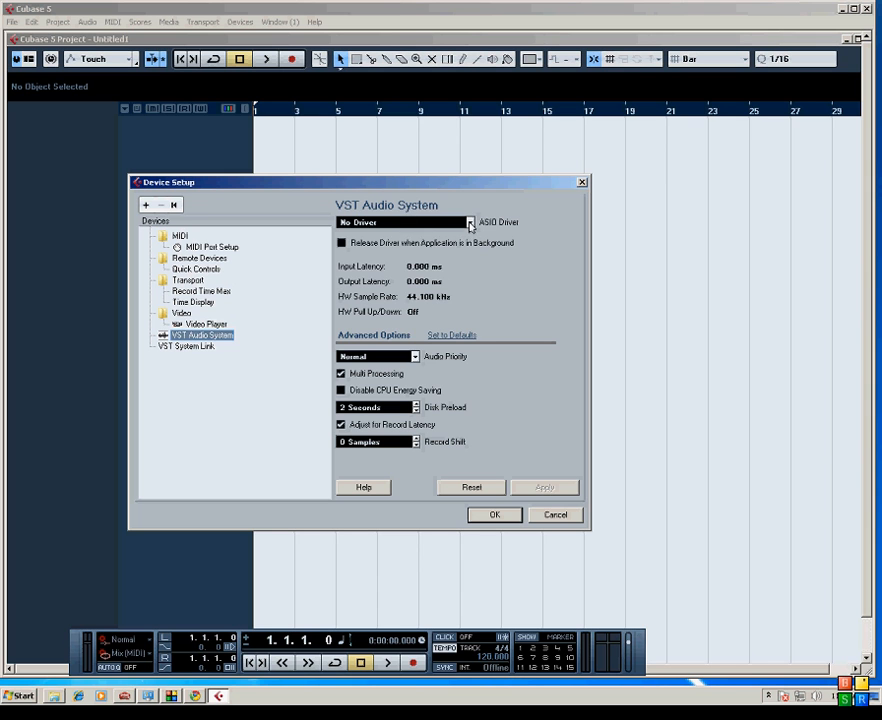
- Choose ASIO TonePort KB37 as the ASIO driver and confirm the switch
{"action": "left_click", "coordinate": [468, 222]}
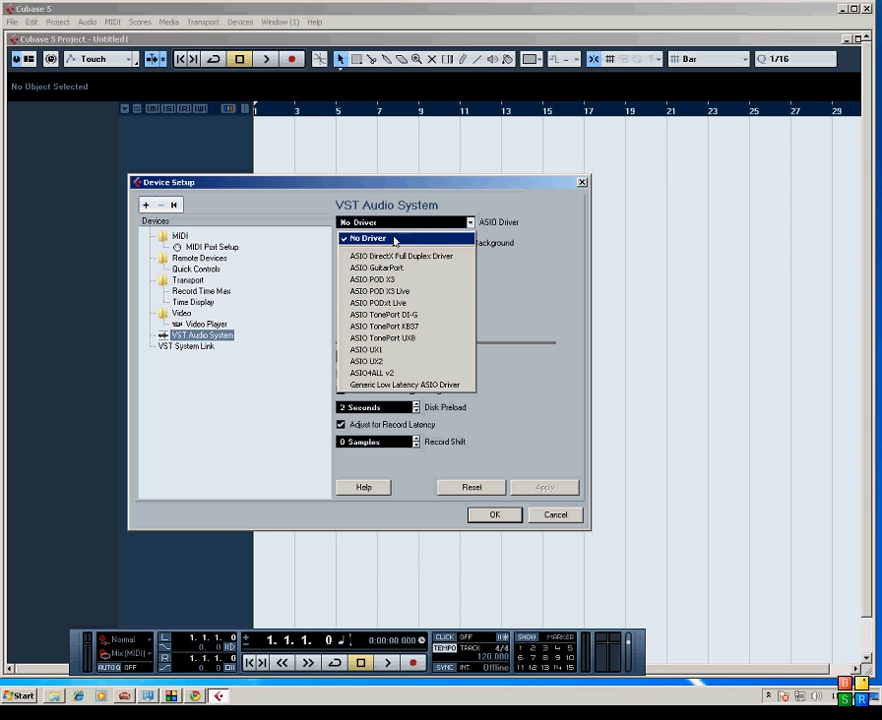
{"action": "mouse_move", "coordinate": [378, 304]}
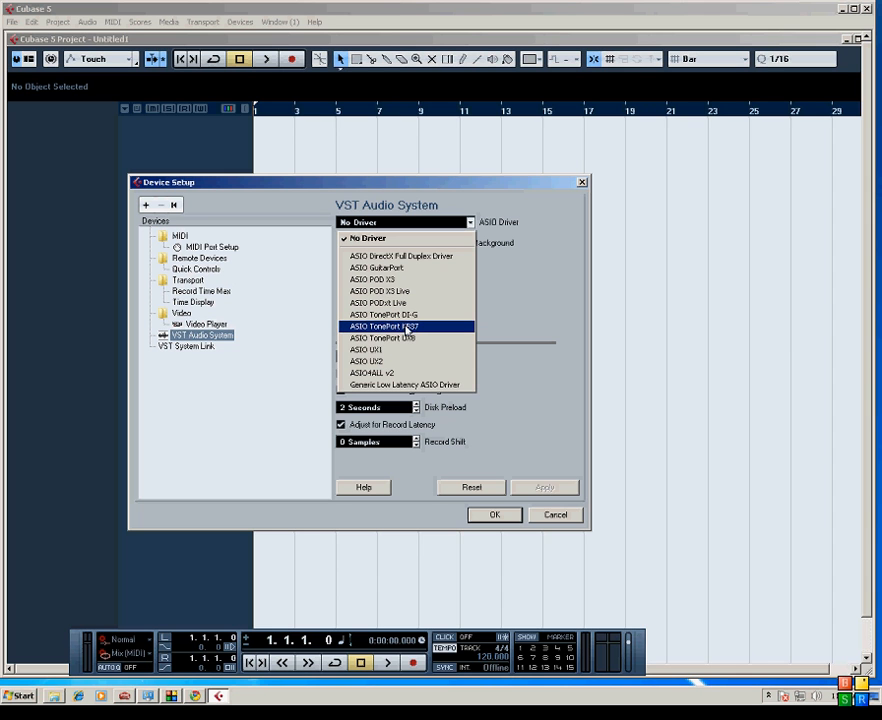
{"action": "left_click", "coordinate": [384, 326]}
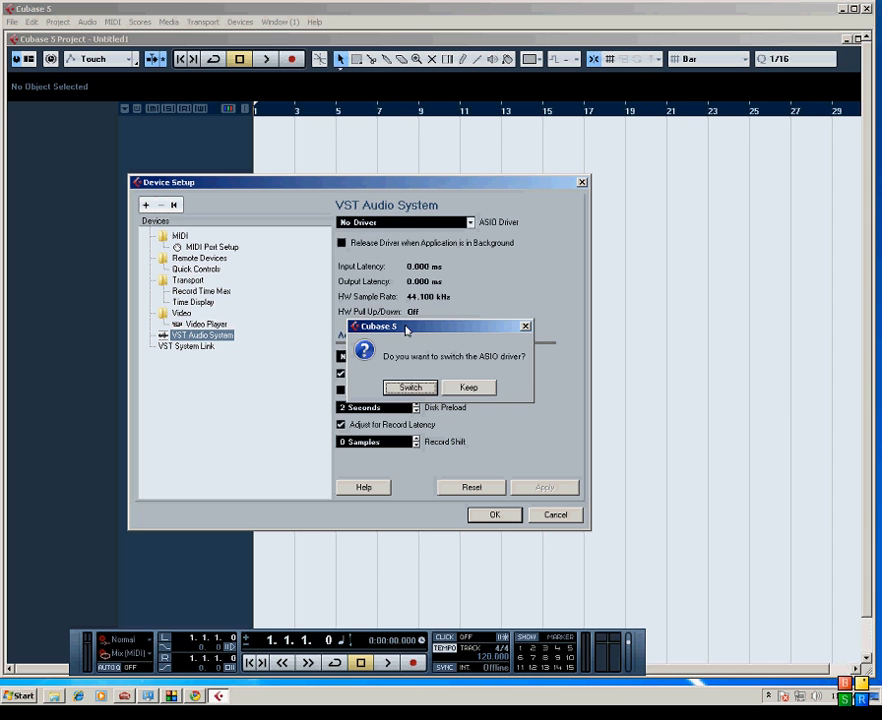
{"action": "mouse_move", "coordinate": [416, 386]}
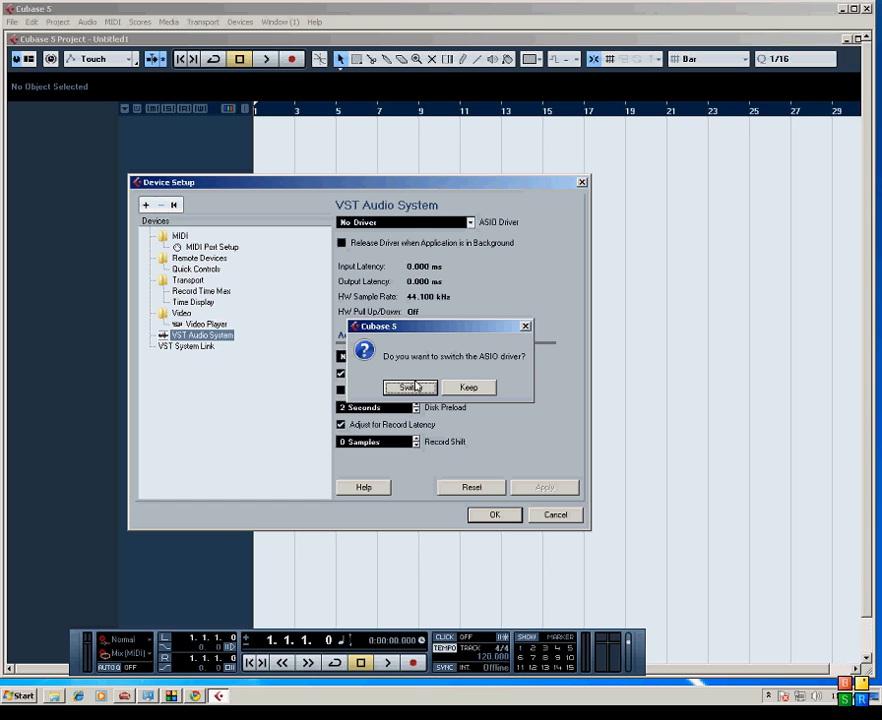
{"action": "left_click", "coordinate": [410, 388]}
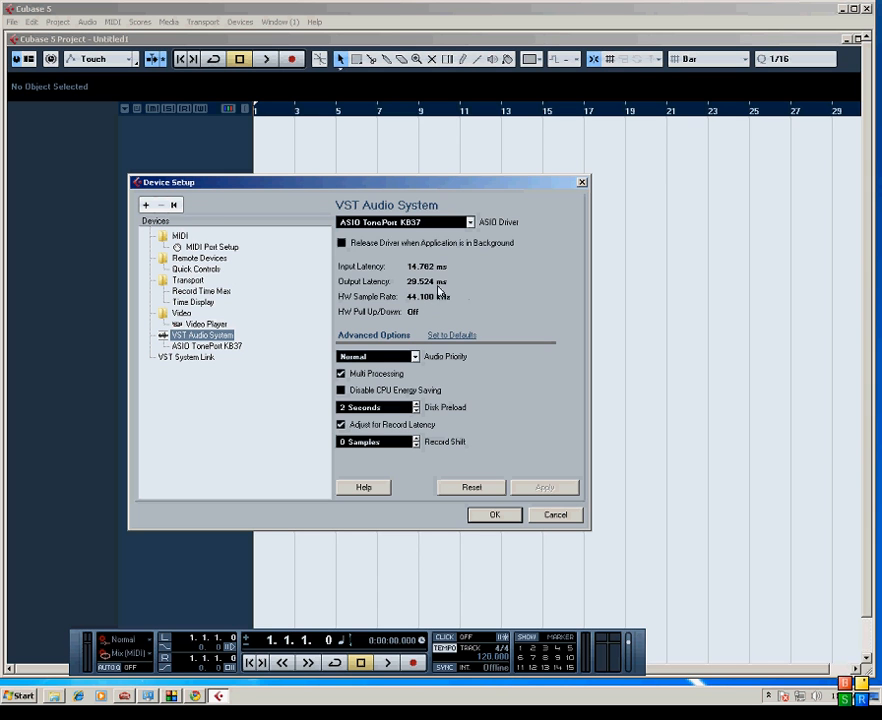
{"action": "mouse_move", "coordinate": [422, 332]}
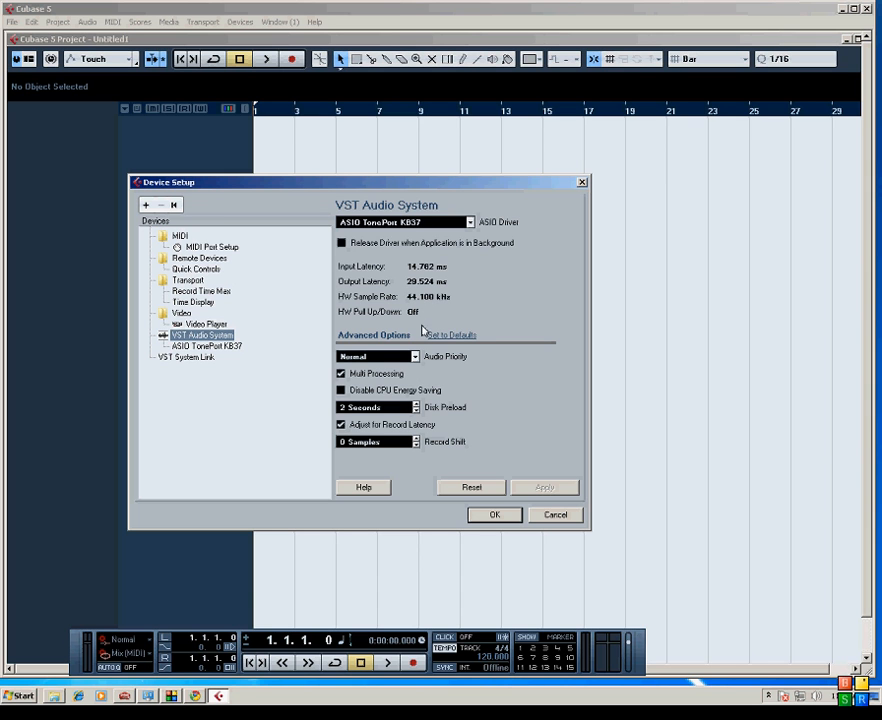
- Review the TonePort KB37 ports, then accept Device Setup with the driver kept
{"action": "left_click", "coordinate": [208, 344]}
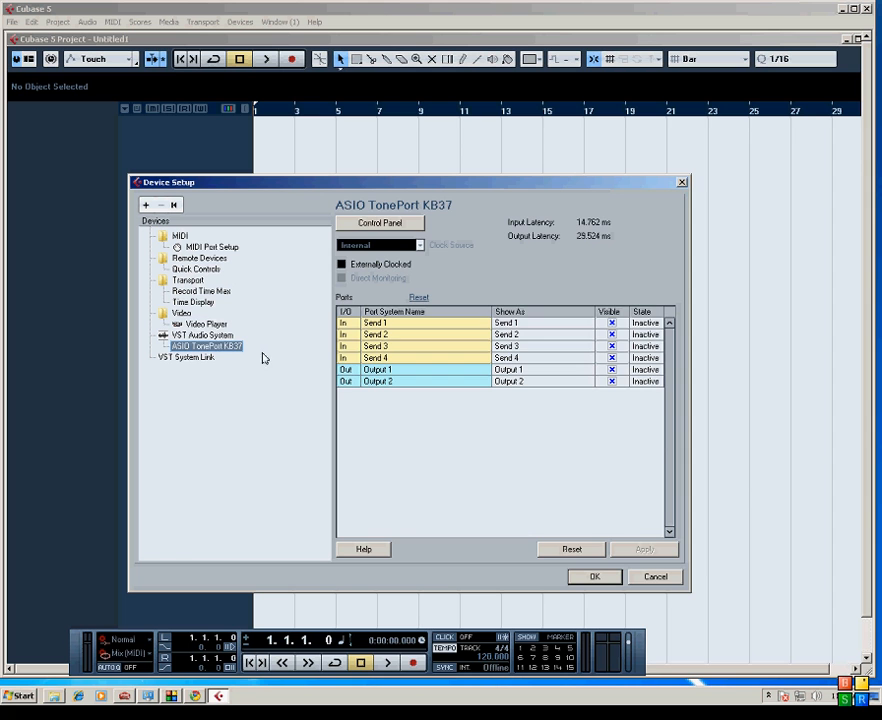
{"action": "left_click", "coordinate": [200, 334]}
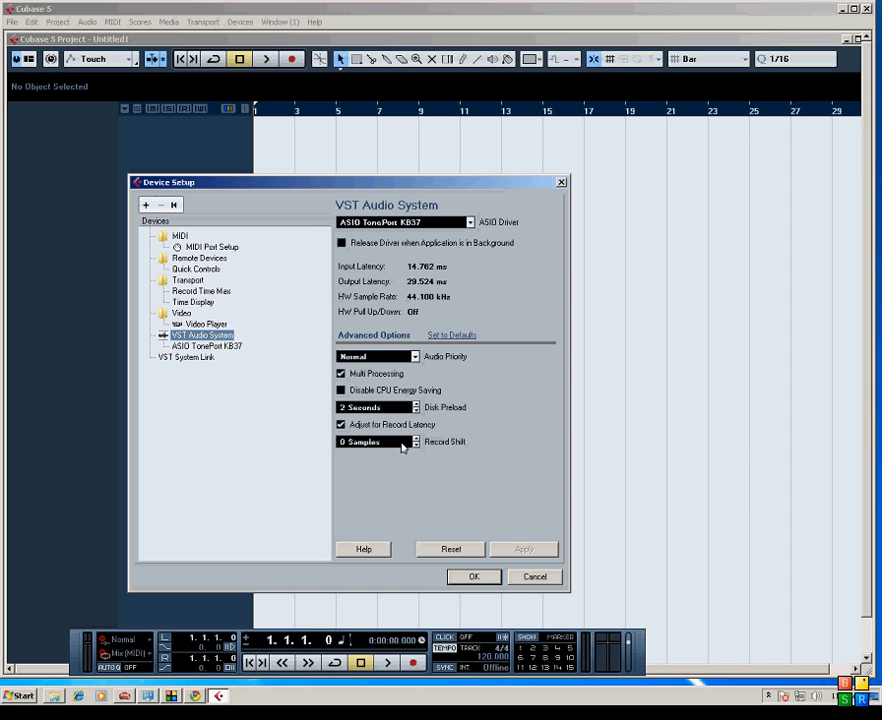
{"action": "mouse_move", "coordinate": [464, 390]}
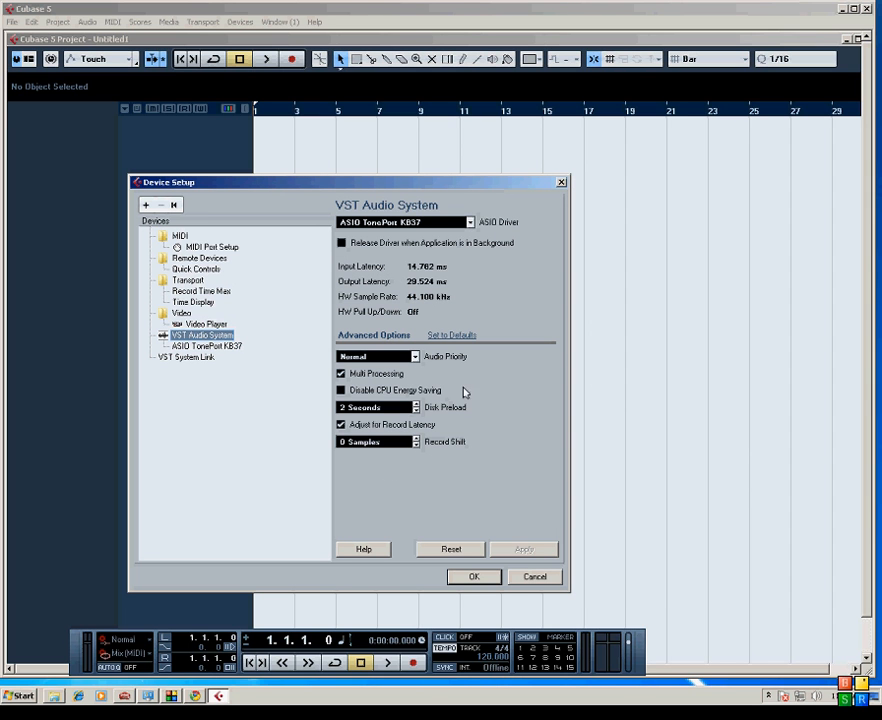
{"action": "mouse_move", "coordinate": [452, 548]}
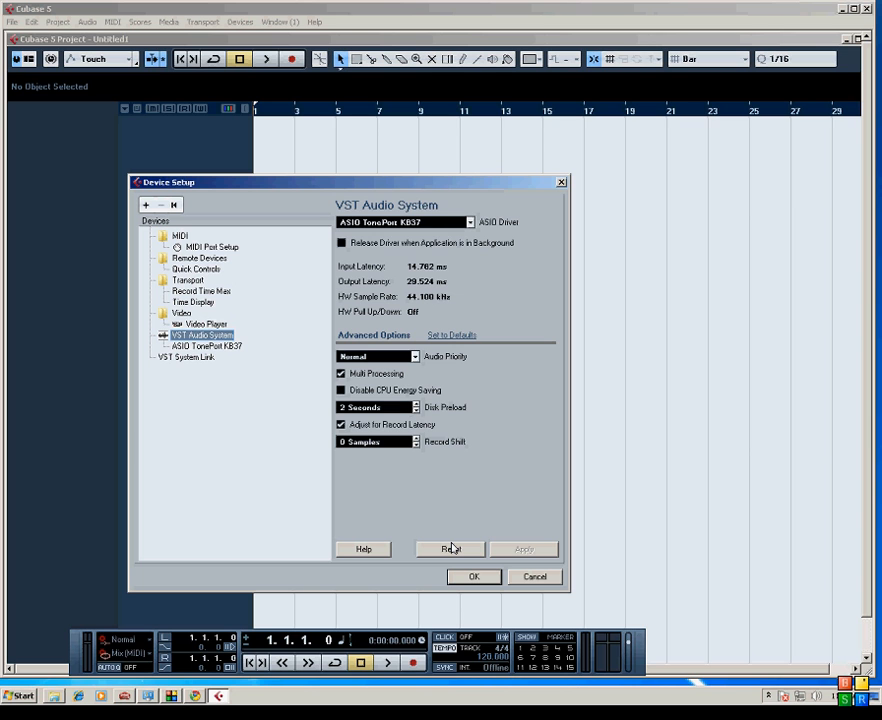
{"action": "mouse_move", "coordinate": [464, 496]}
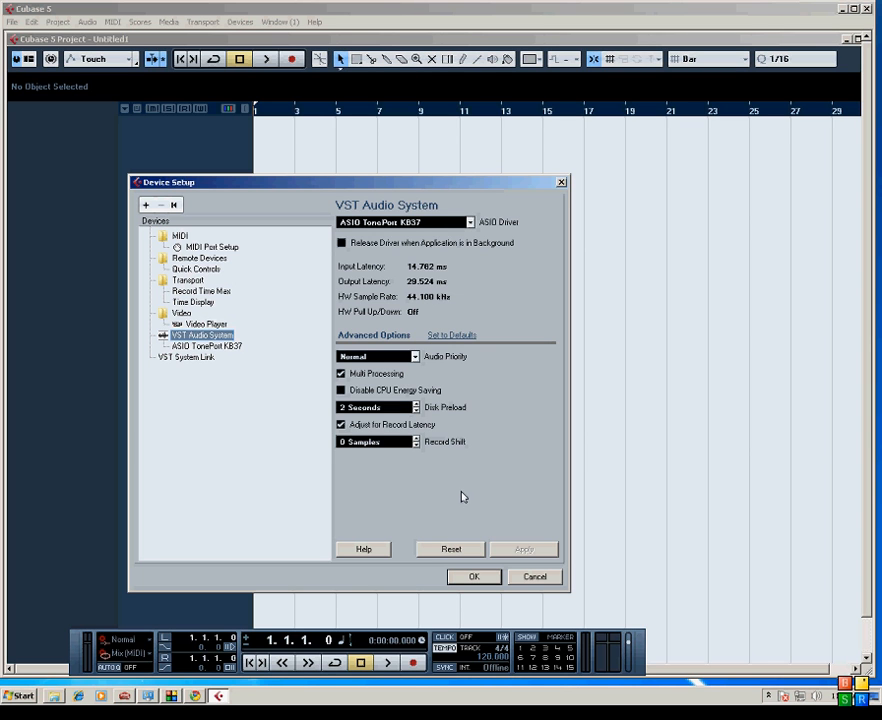
{"action": "mouse_move", "coordinate": [484, 556]}
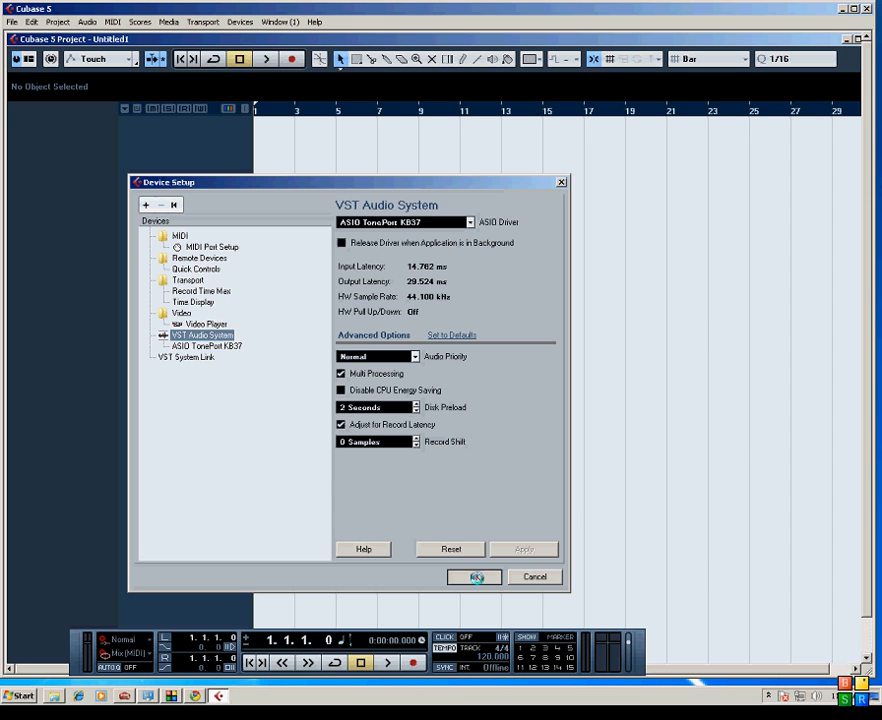
{"action": "left_click", "coordinate": [474, 576]}
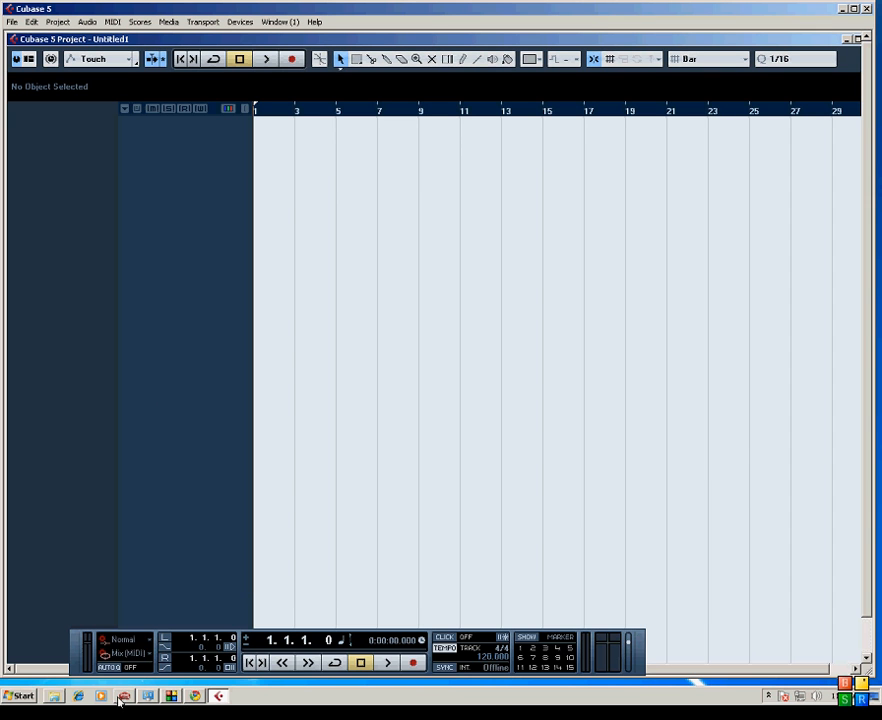
- Bring the All Control Panel Items window to the front over Cubase
{"action": "left_click", "coordinate": [148, 696]}
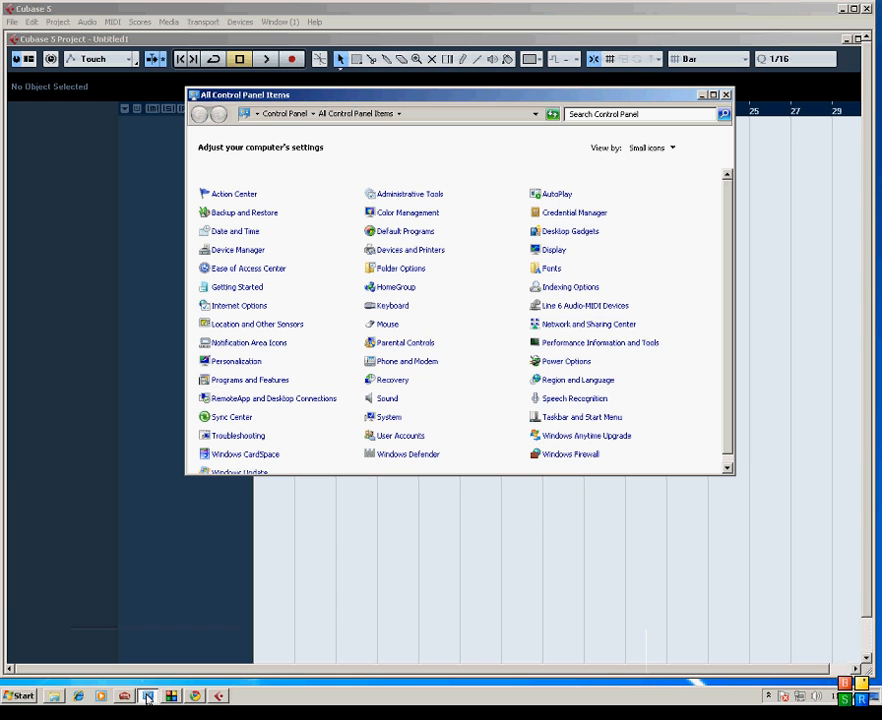
{"action": "mouse_move", "coordinate": [286, 148]}
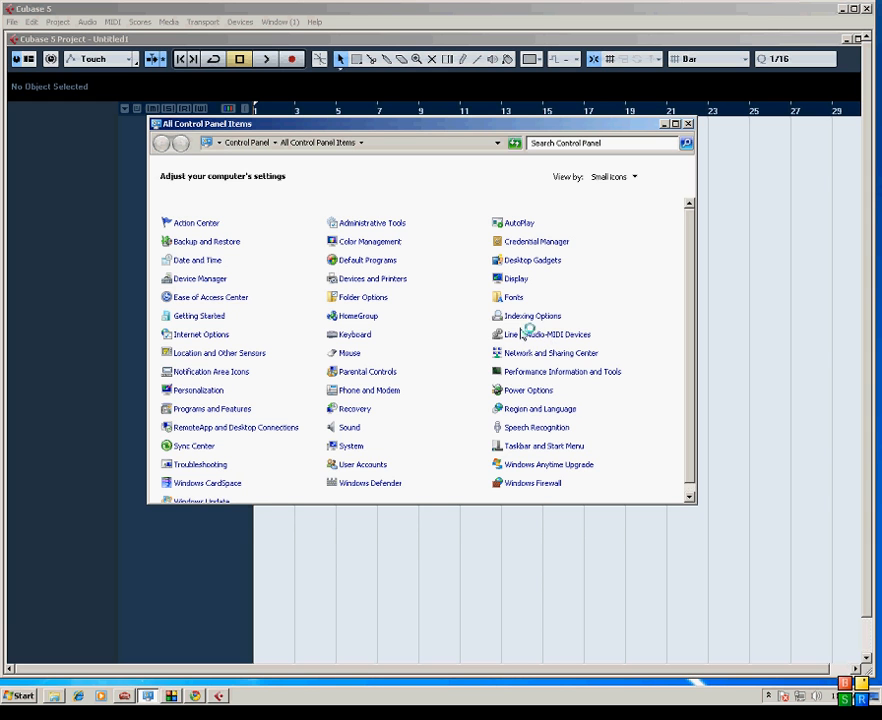
{"action": "double_click", "coordinate": [546, 334]}
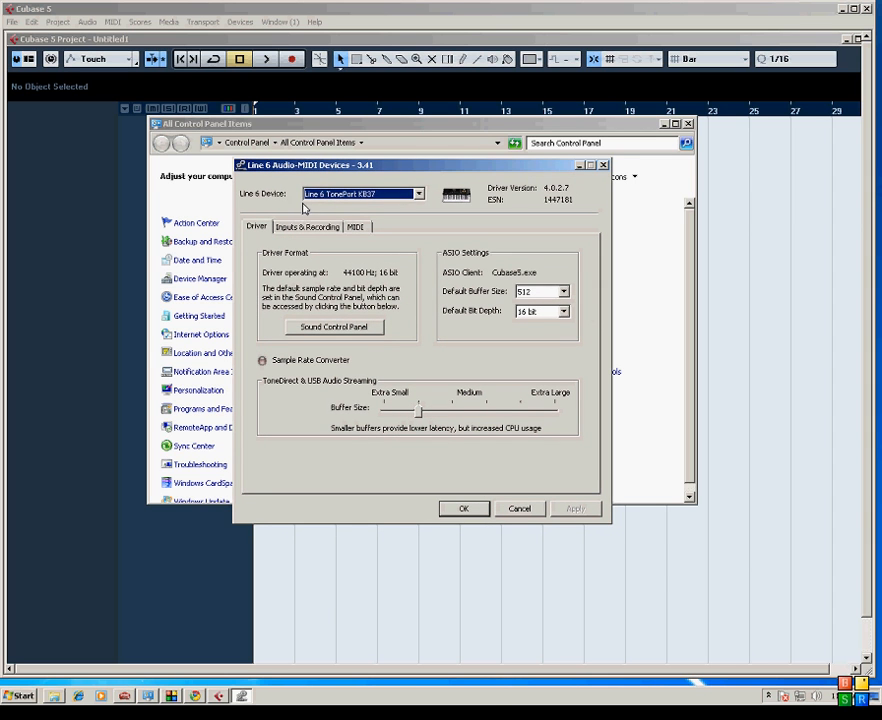
{"action": "mouse_move", "coordinate": [376, 282]}
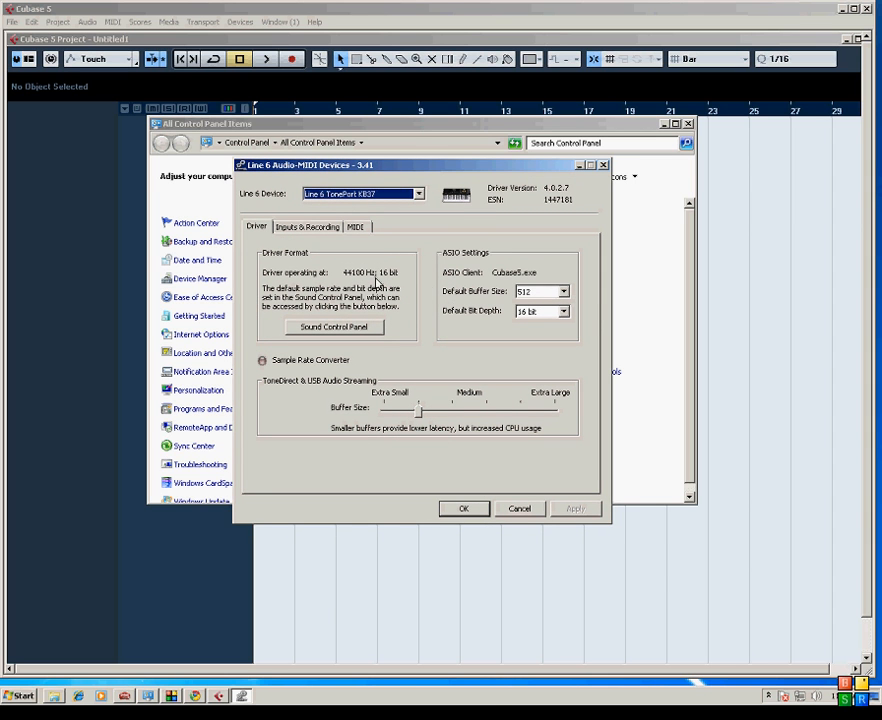
{"action": "mouse_move", "coordinate": [486, 288]}
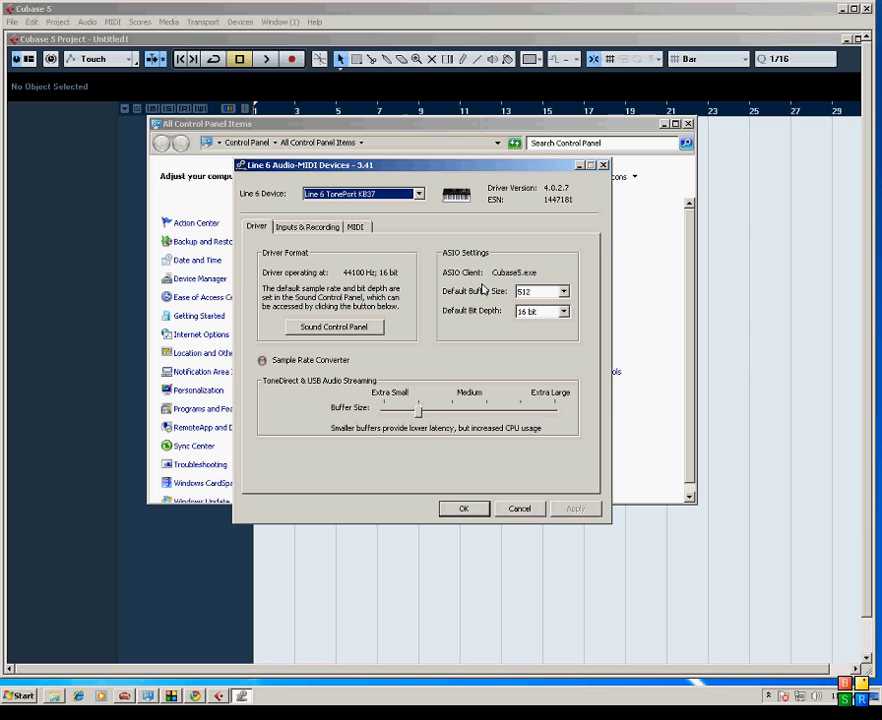
{"action": "mouse_move", "coordinate": [500, 312]}
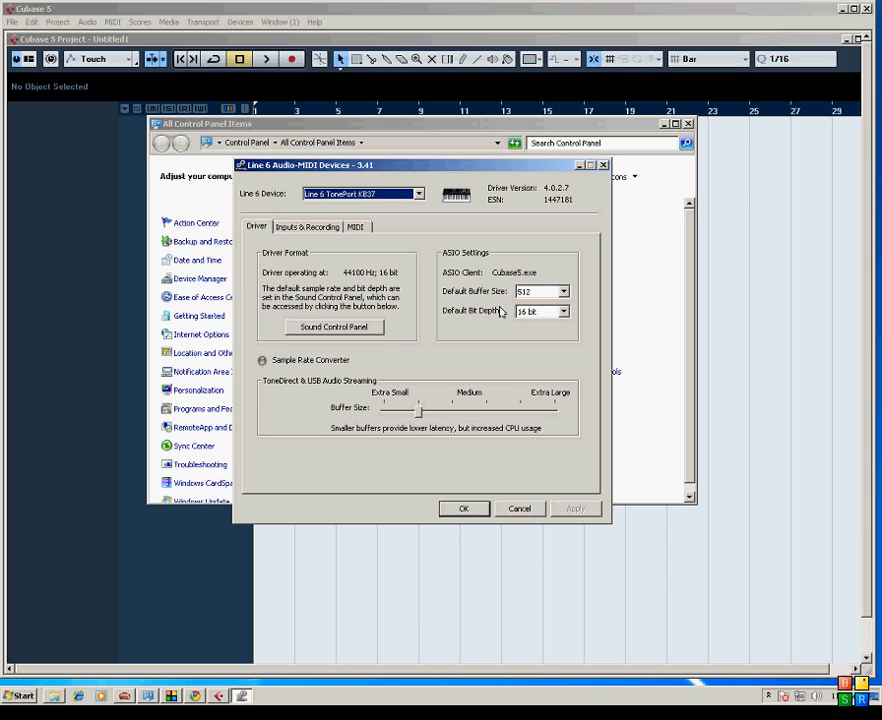
{"action": "mouse_move", "coordinate": [420, 420]}
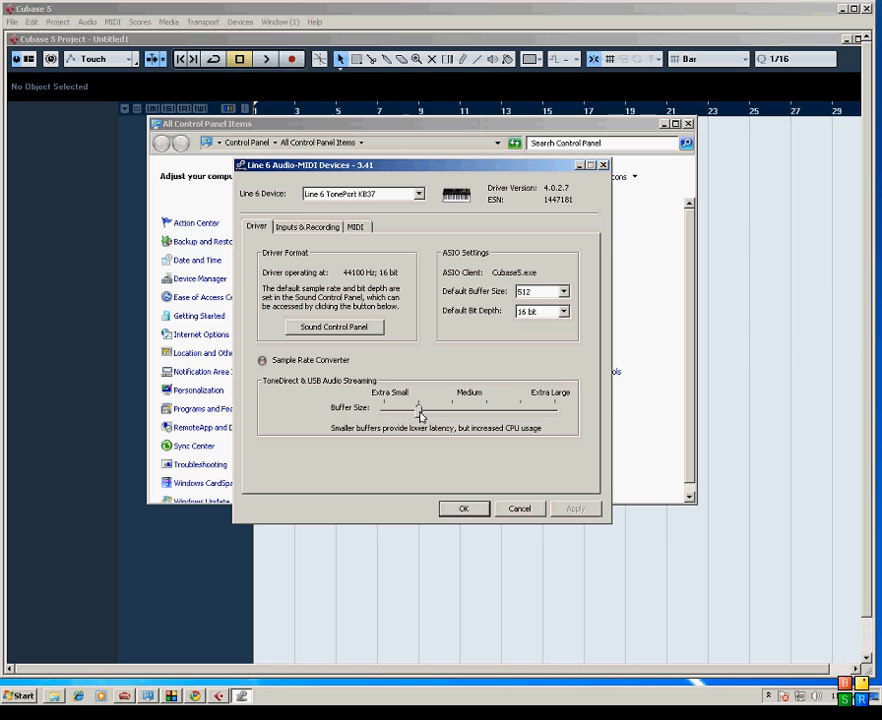
{"action": "mouse_move", "coordinate": [436, 418]}
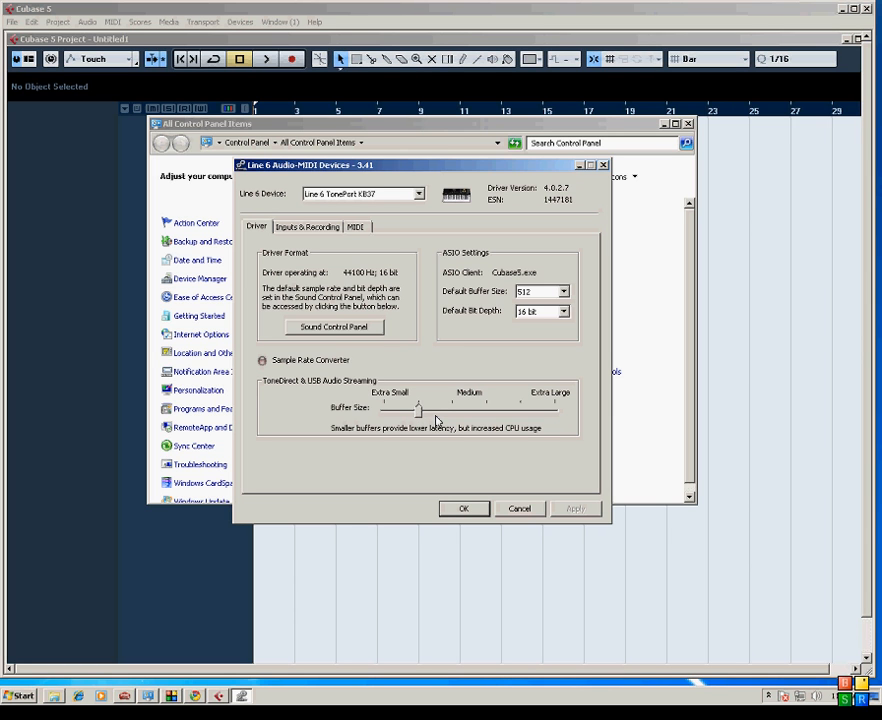
{"action": "mouse_move", "coordinate": [420, 410]}
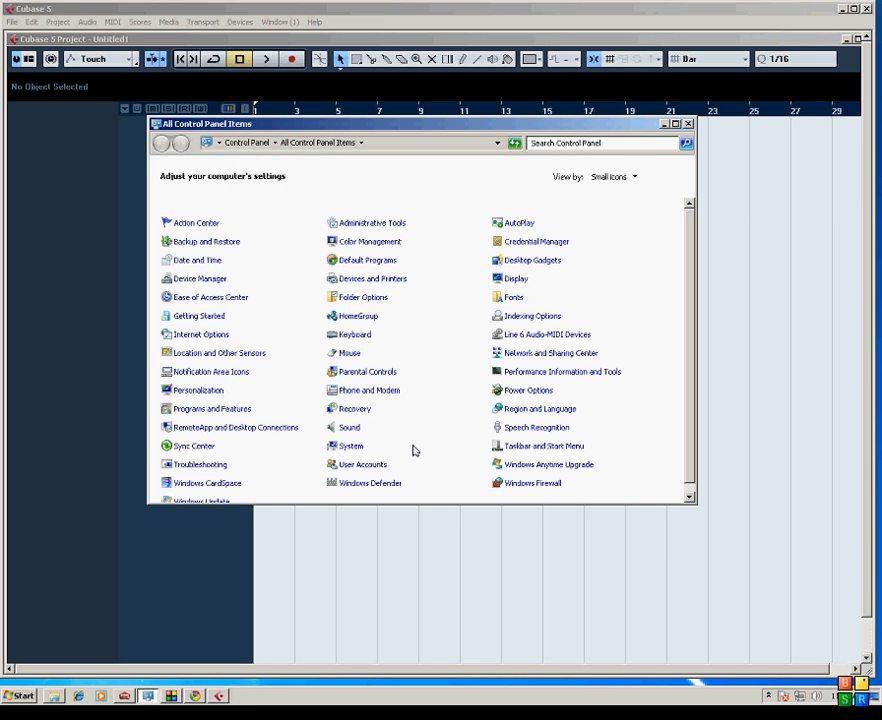
{"action": "mouse_move", "coordinate": [520, 264]}
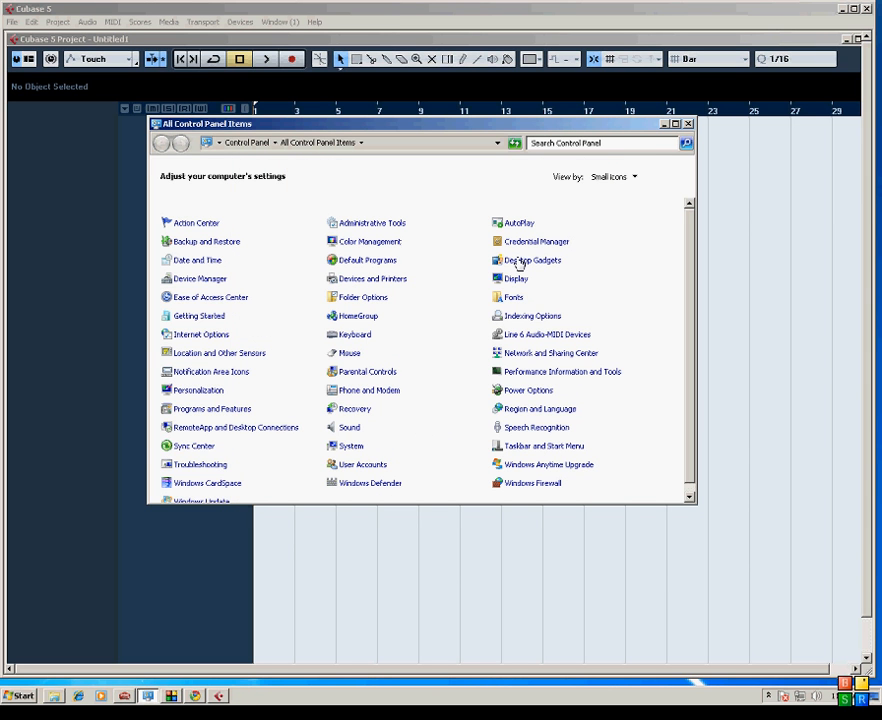